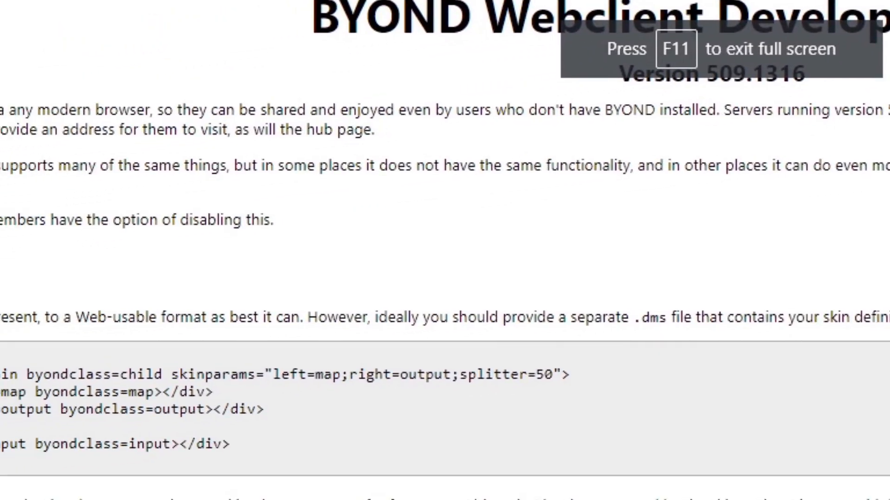
scroll(down, 3)
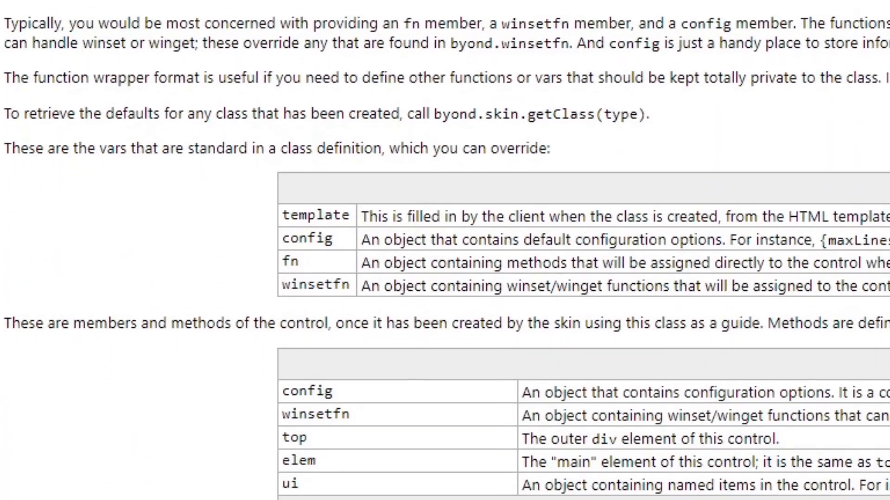
scroll(down, 3)
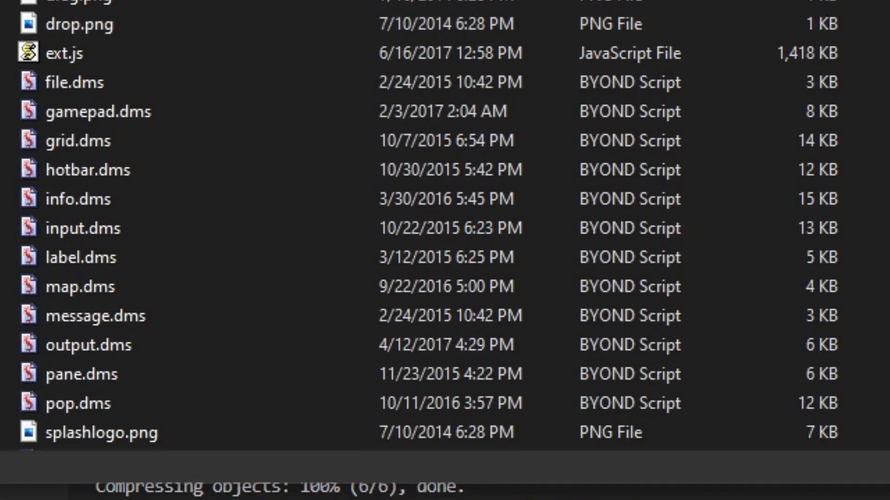
scroll(down, 3)
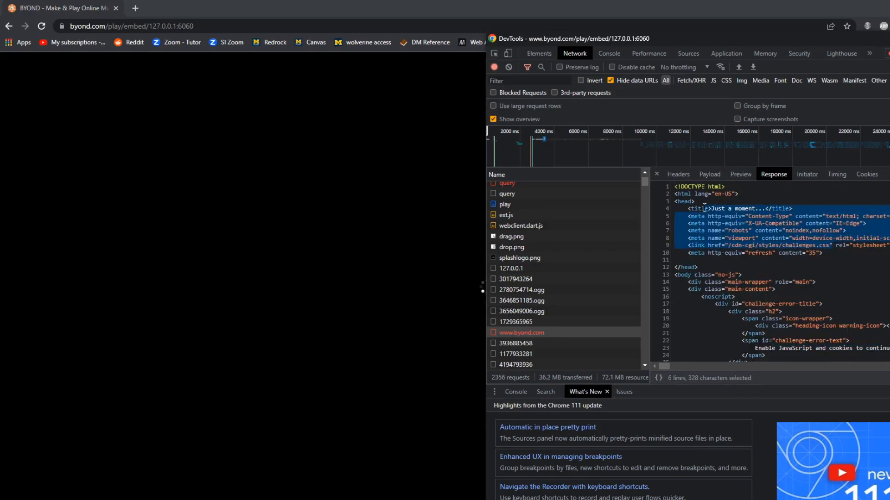
click(677, 175)
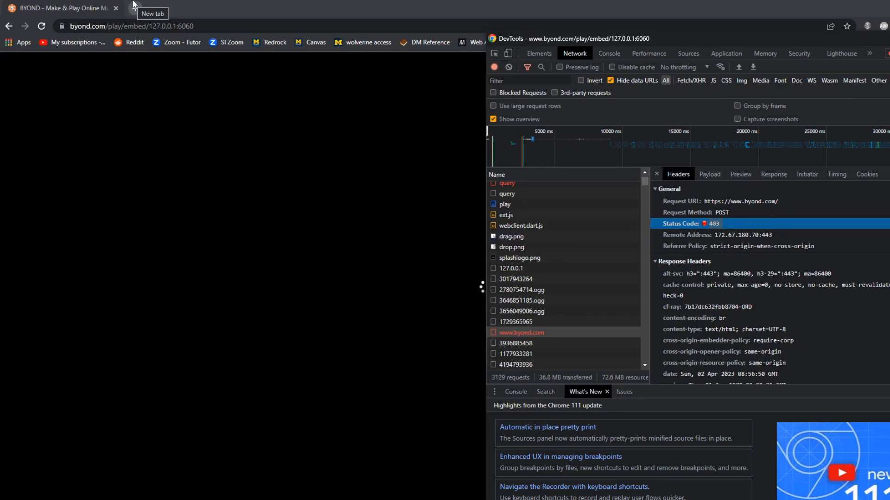
- Open a new tab and enter byond.com in the address bar
click(132, 8)
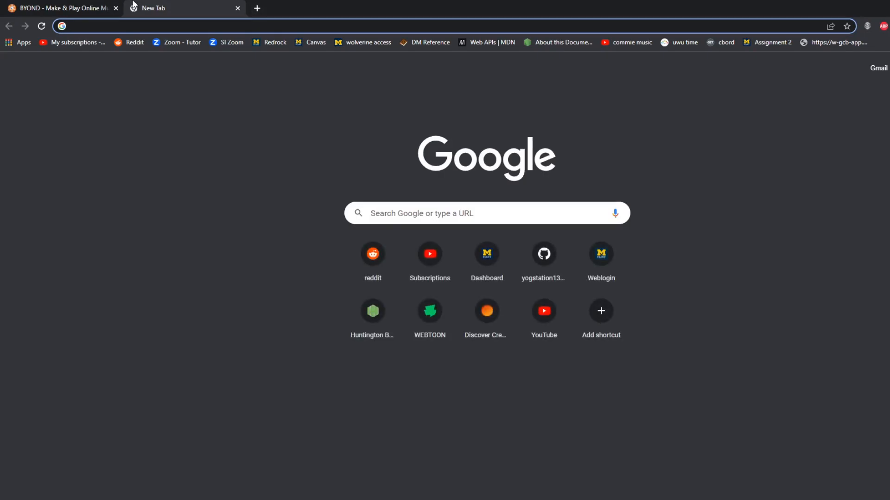
text(byond.com/play/embed/127.0.0.1:6060)
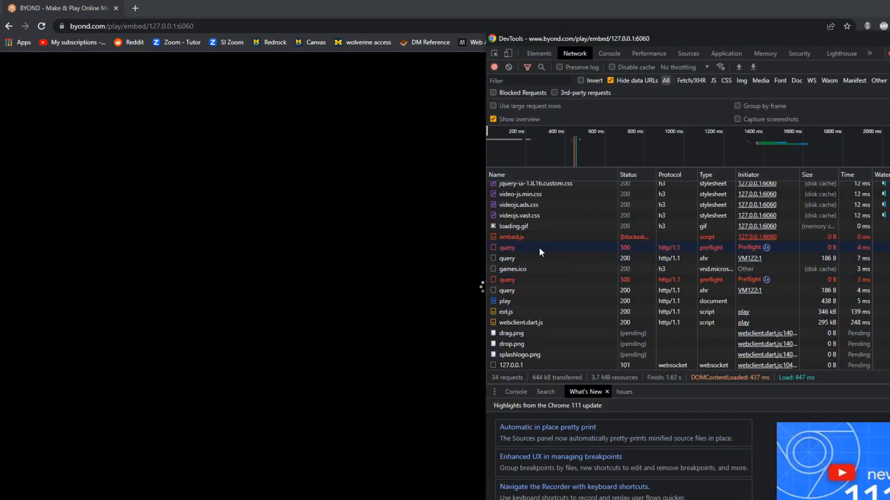
- Inspect the red query request failing with status 500 (Preflight)
click(513, 248)
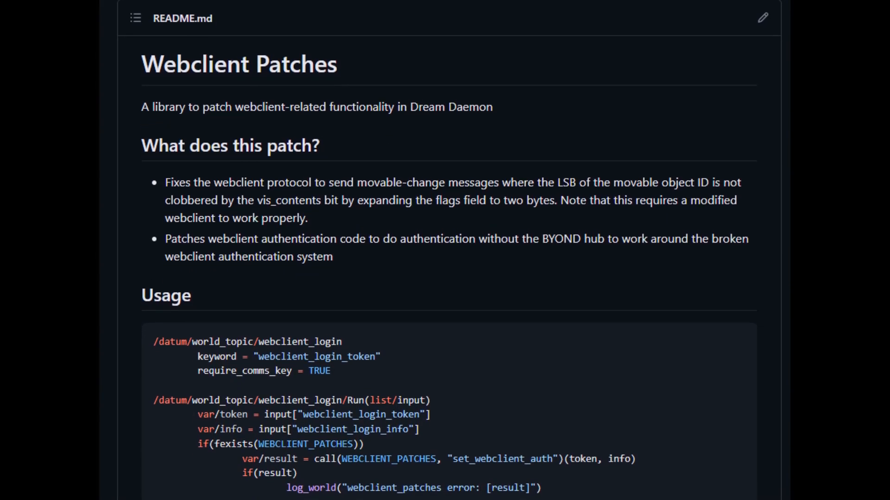
scroll(down, 3)
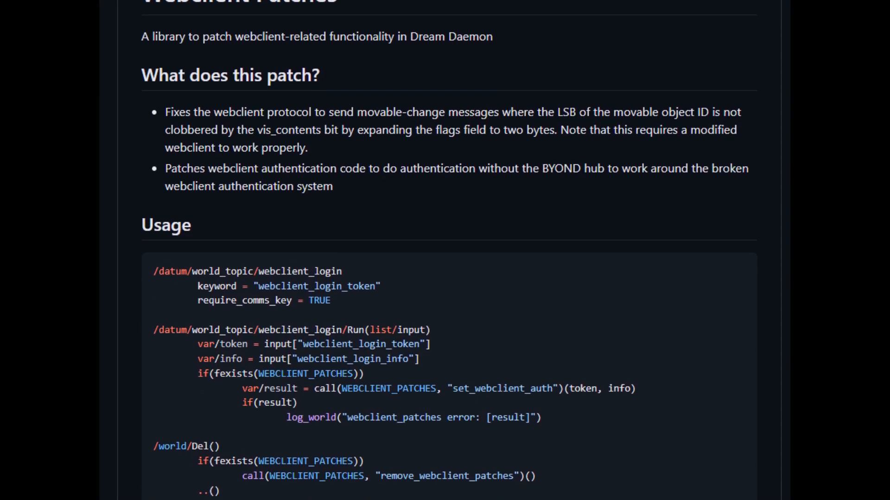
scroll(down, 3)
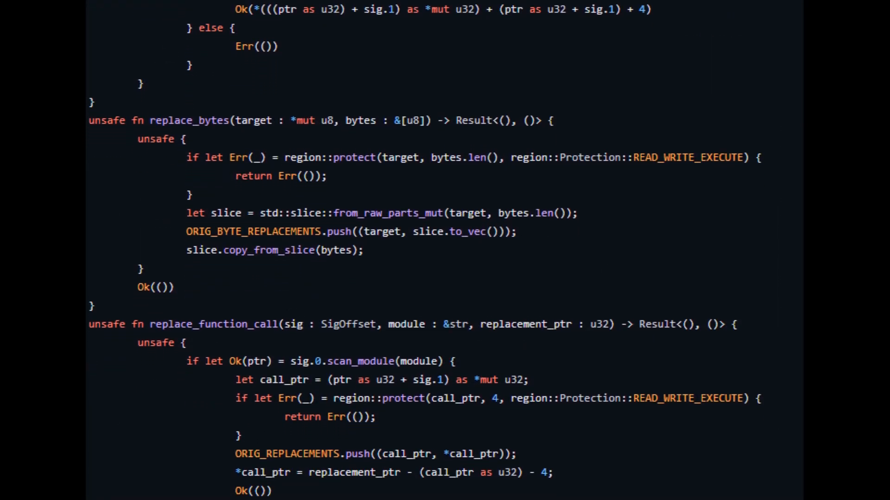
scroll(down, 3)
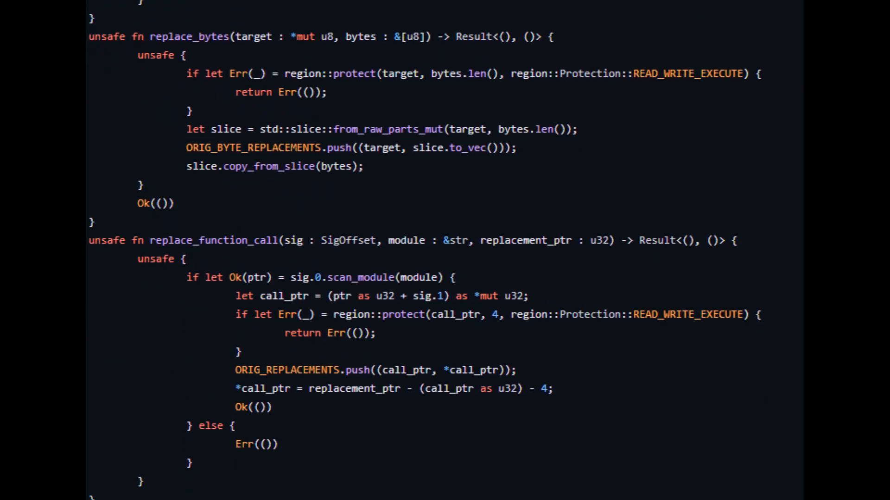
scroll(down, 3)
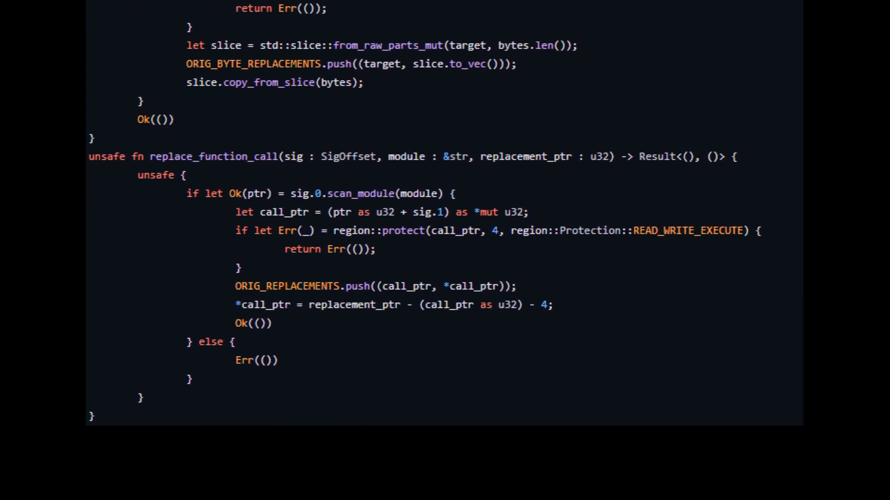
scroll(down, 3)
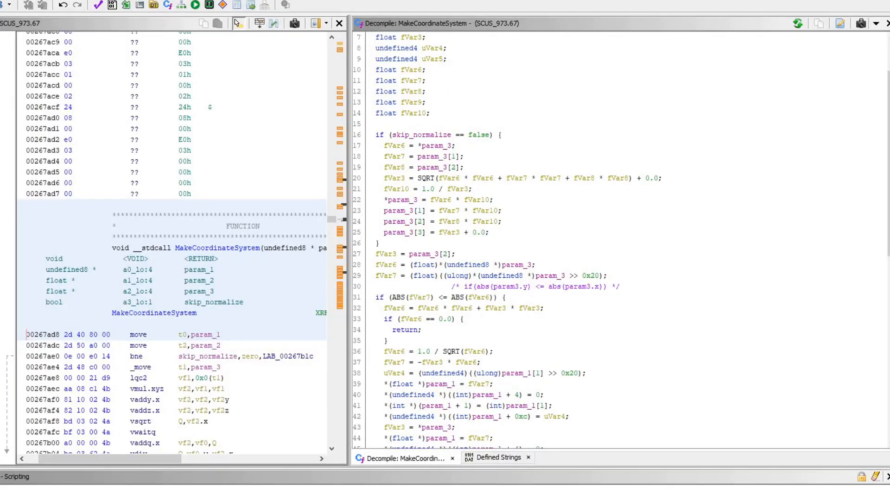
scroll(down, 3)
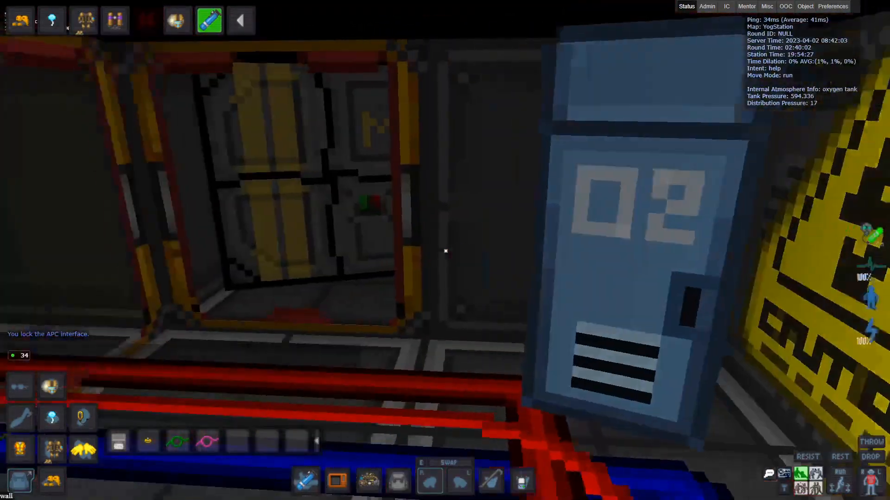
- Switch the browser to full screen with F11 to show the game view
key(F11)
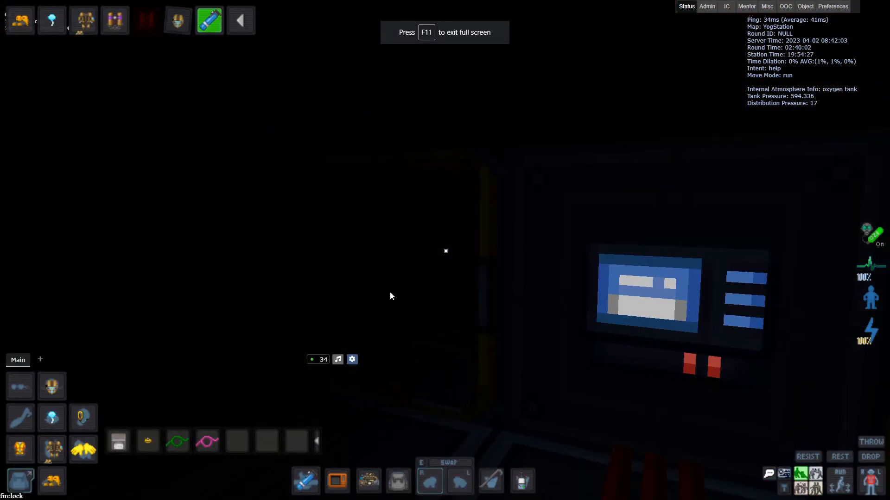